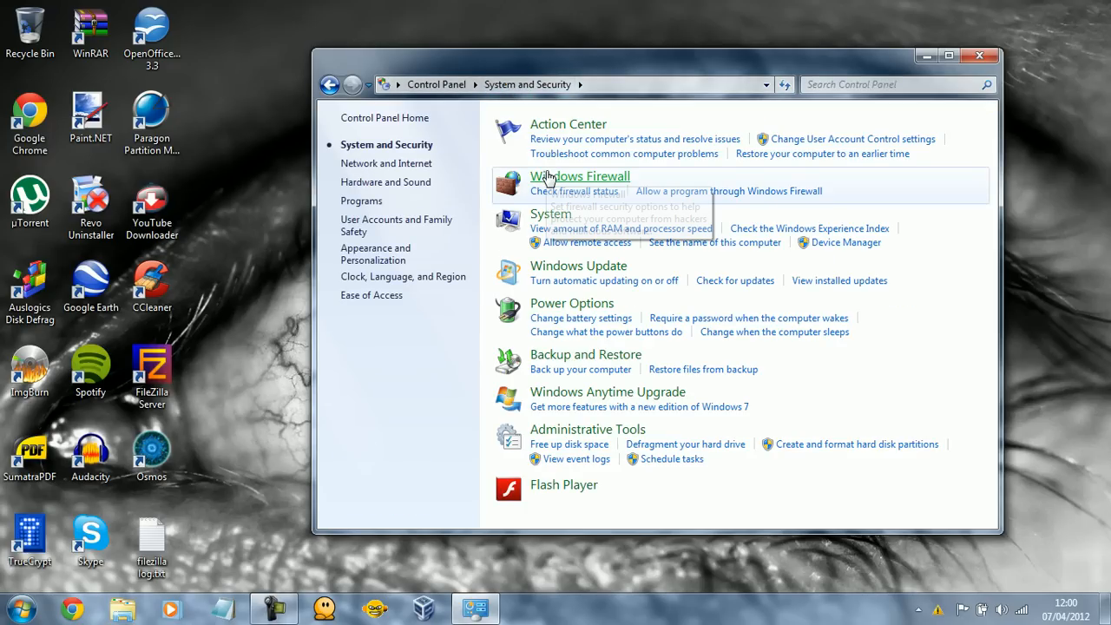
- Go to the Windows Firewall page from the System and Security category
{"action": "left_click", "coordinate": [580, 178]}
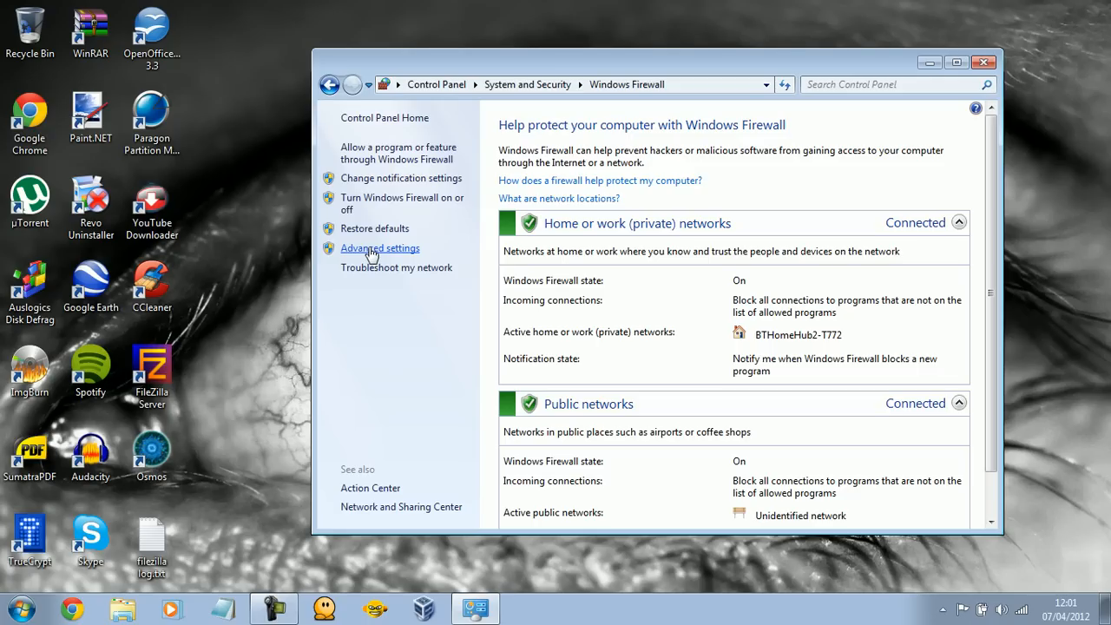